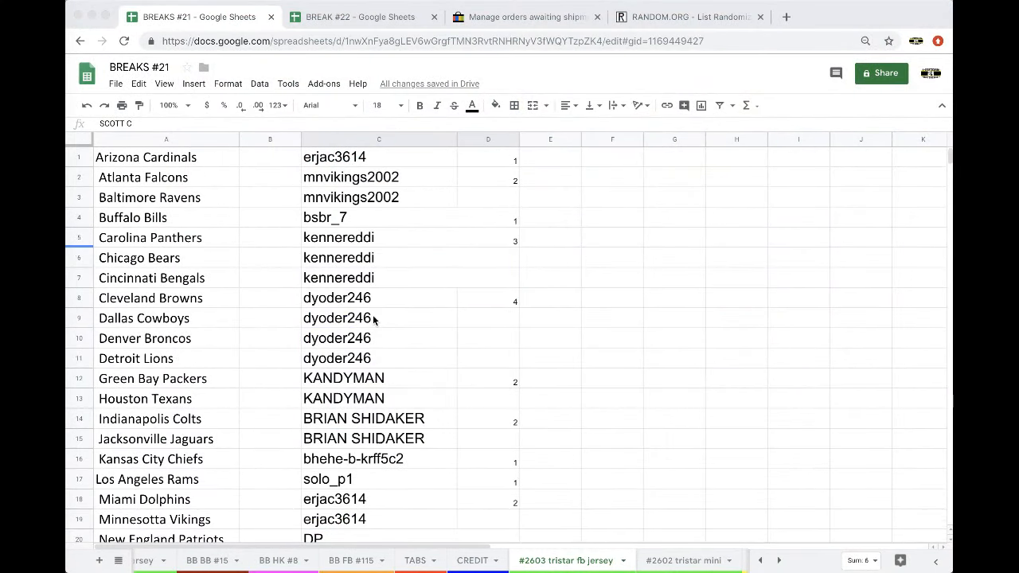
mouse_move(396, 295)
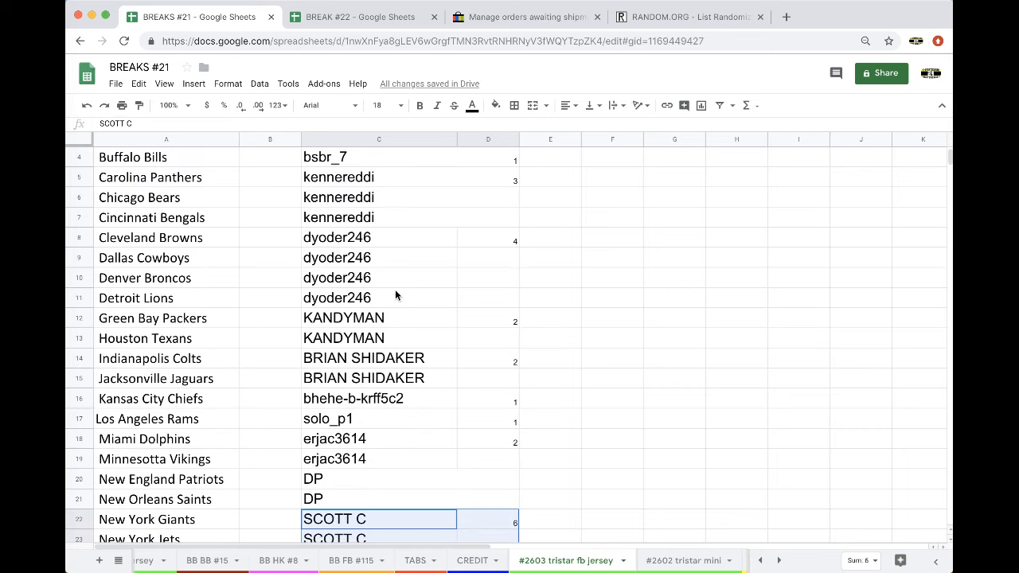
Scroll through the 32 buyer names in column C, then go to RANDOM.ORG's List Randomizer.
scroll("down", 3)
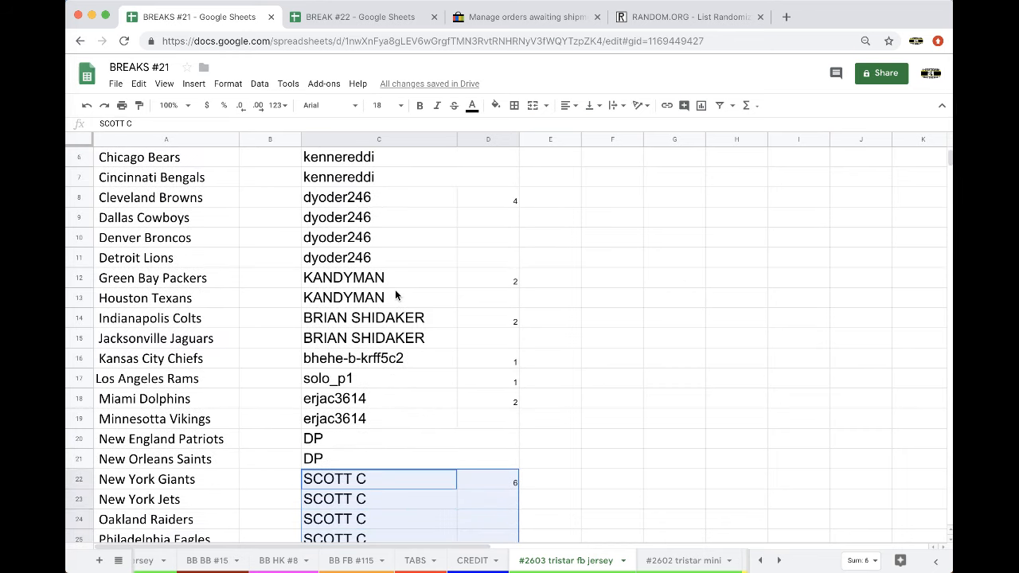
scroll("down", 3)
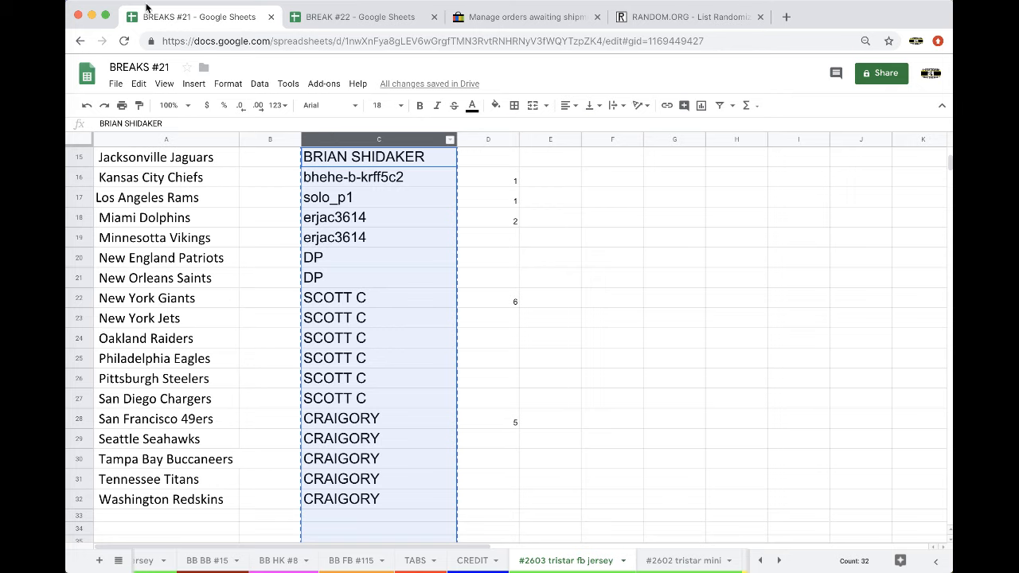
left_click(688, 17)
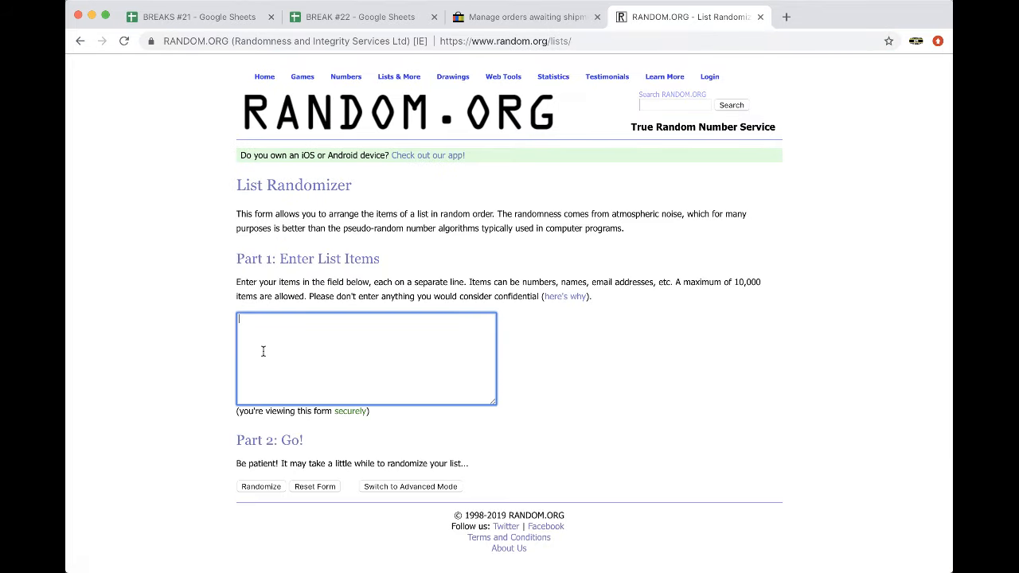
Randomize the pasted 32 buyer names and reshuffle them several more times.
left_click(260, 487)
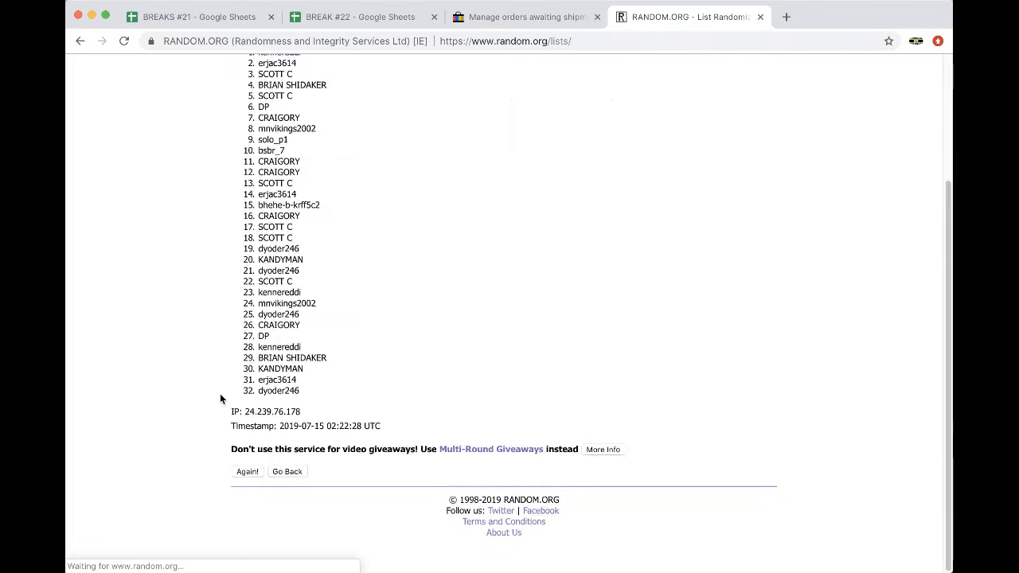
left_click(247, 471)
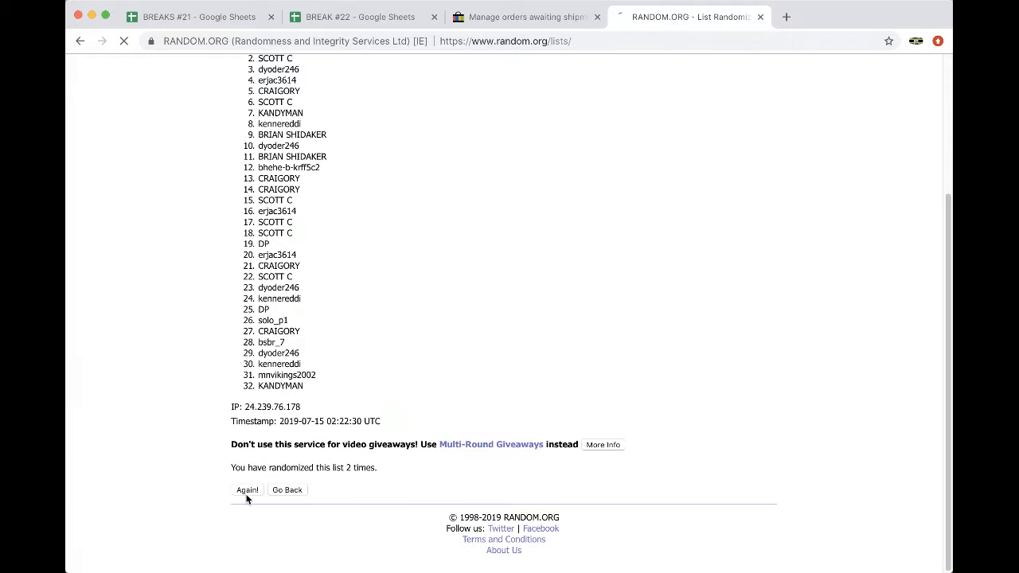
left_click(247, 490)
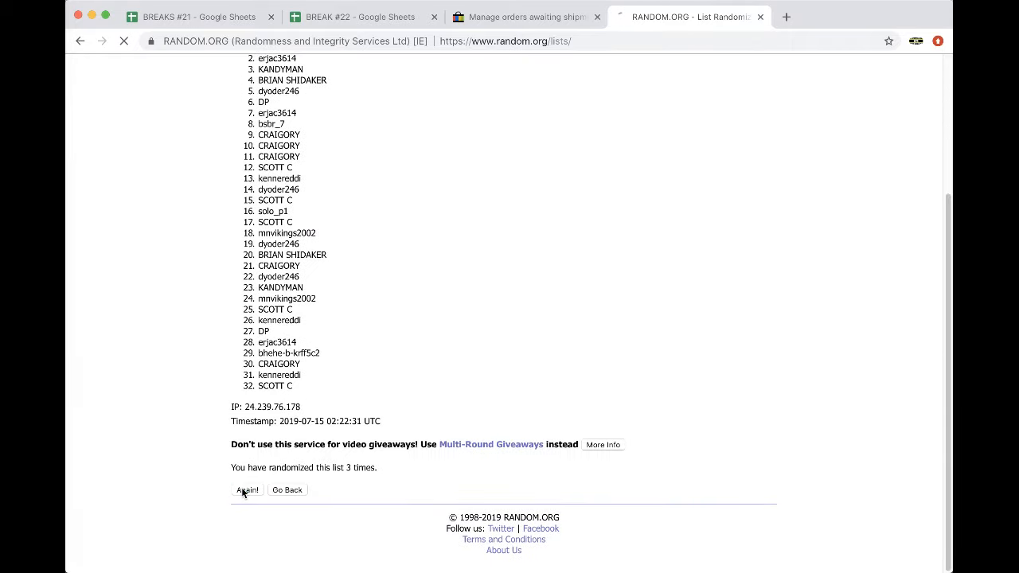
left_click(247, 490)
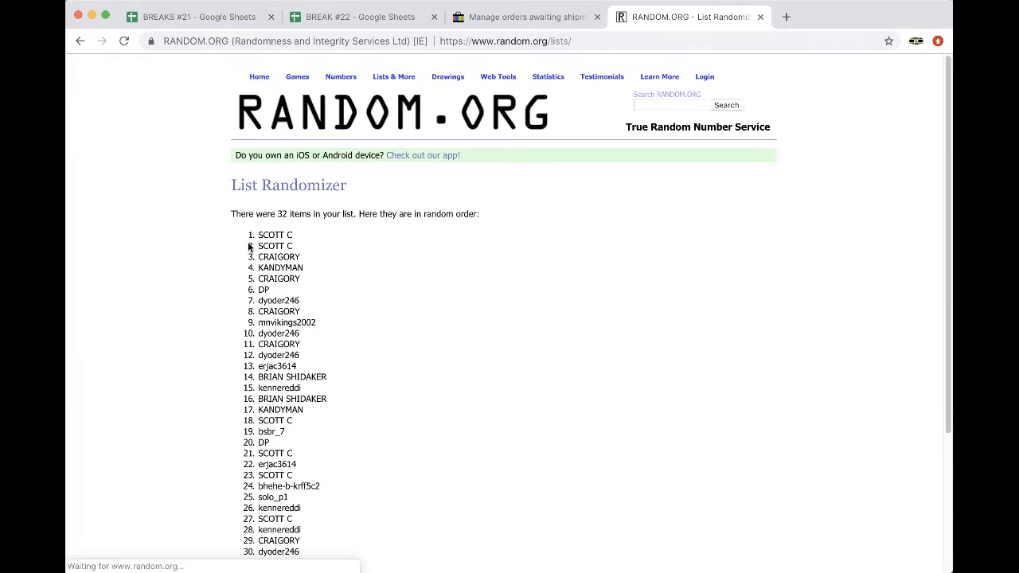
scroll("down", 3)
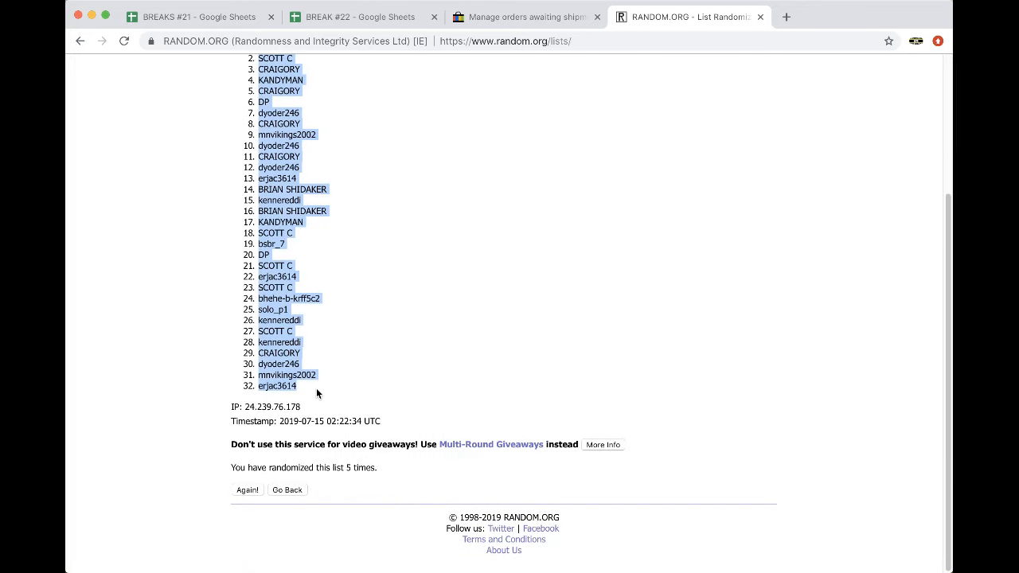
left_click(360, 17)
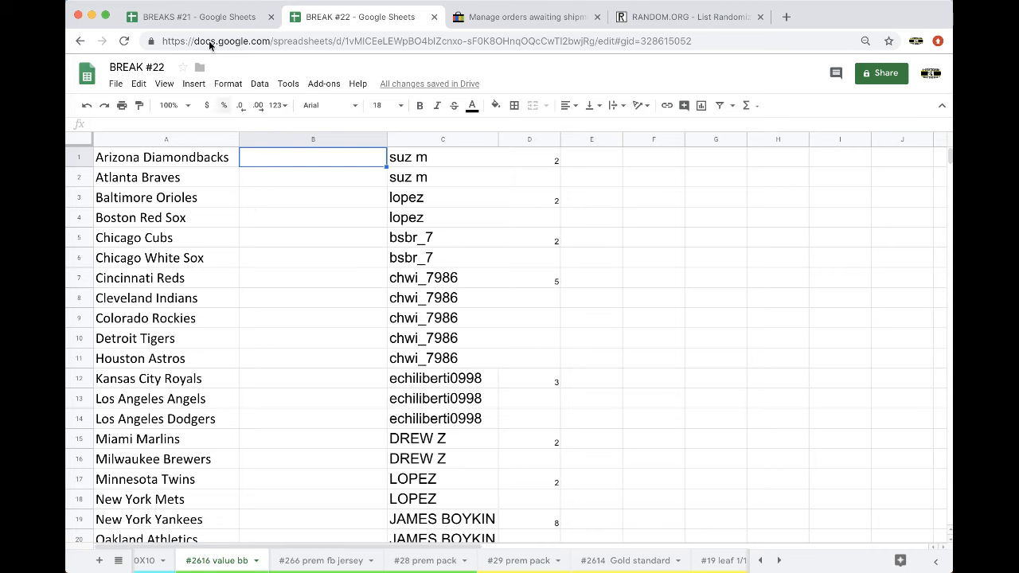
Paste the shuffled names beside the NFL teams, match the neighbouring formatting, and verify all rows.
left_click(183, 17)
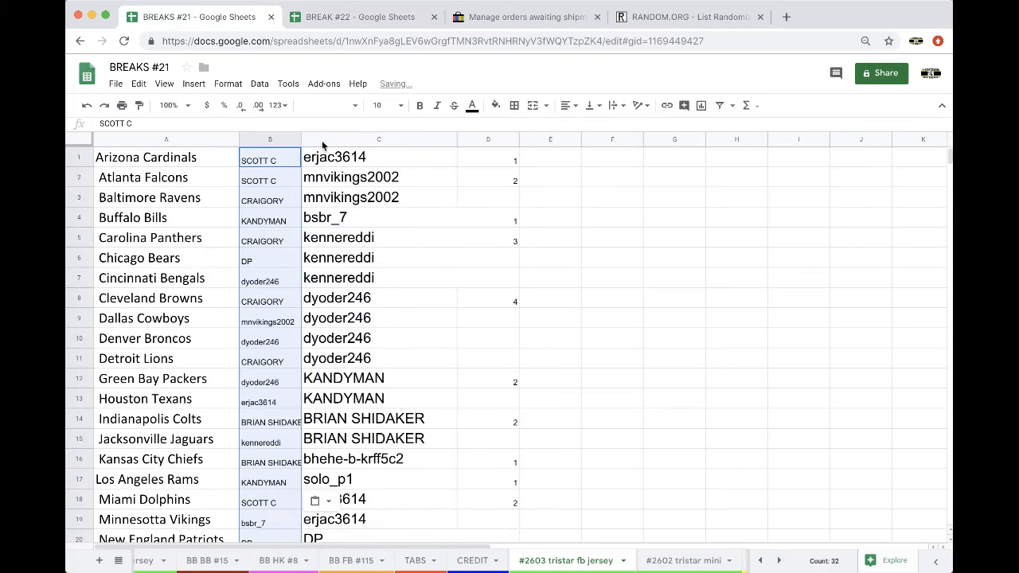
left_click(375, 105)
type("18")
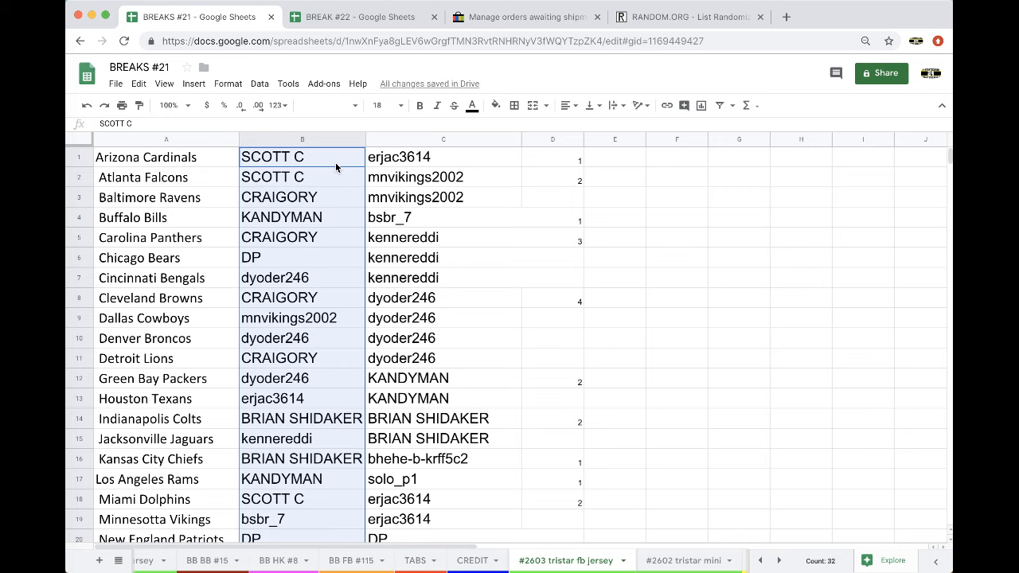
mouse_move(321, 213)
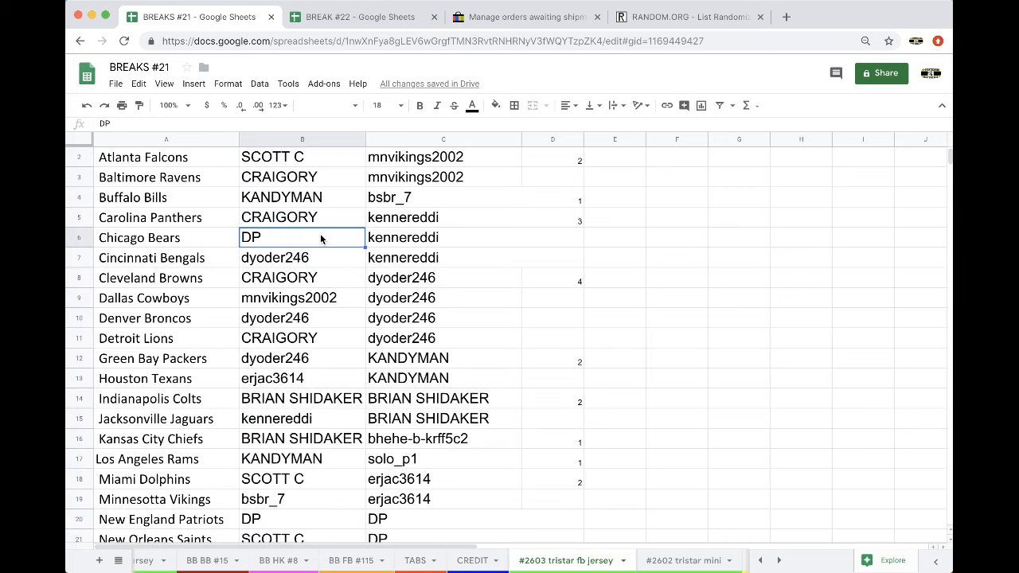
scroll("down", 3)
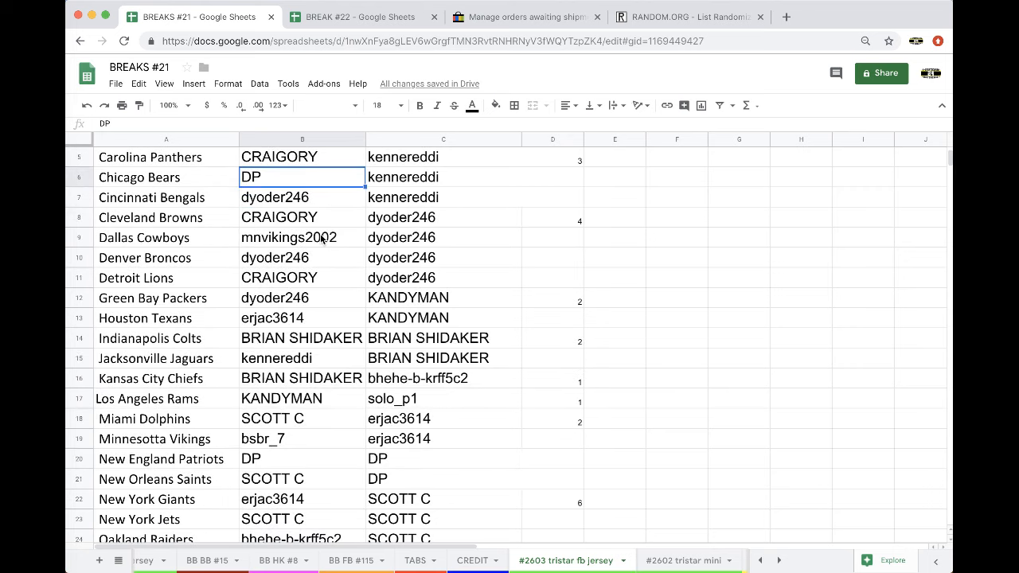
scroll("down", 3)
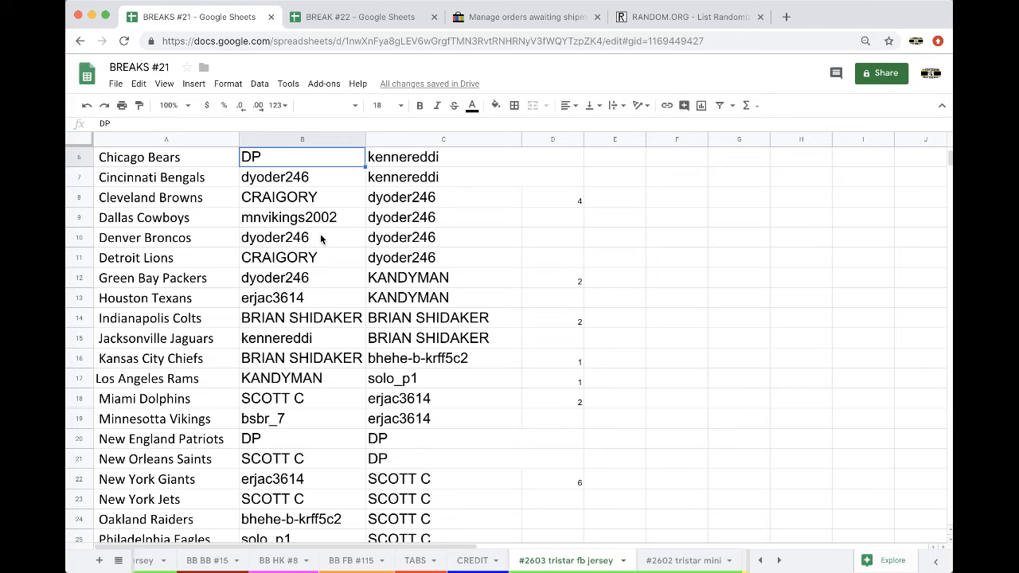
scroll("down", 3)
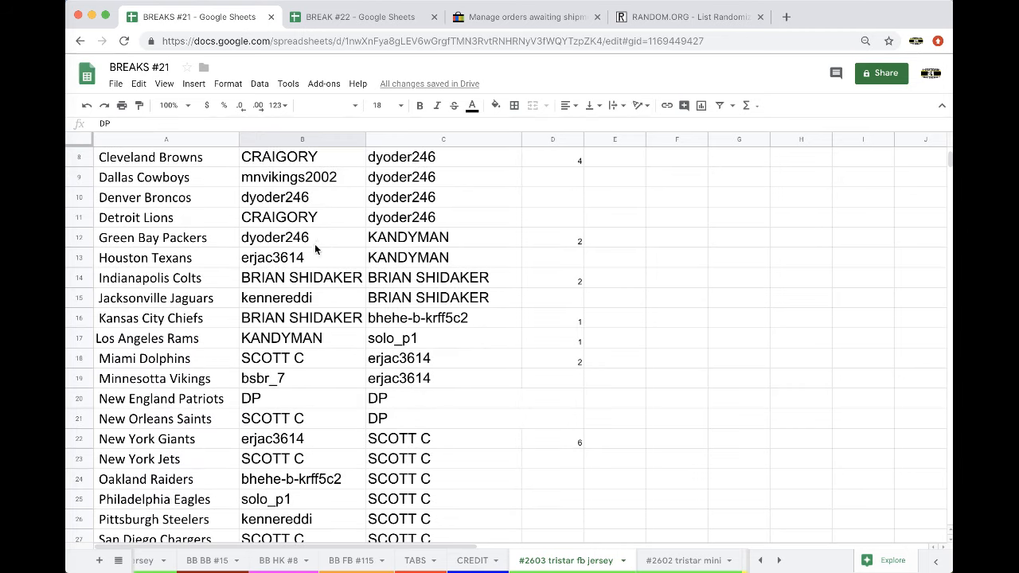
scroll("down", 3)
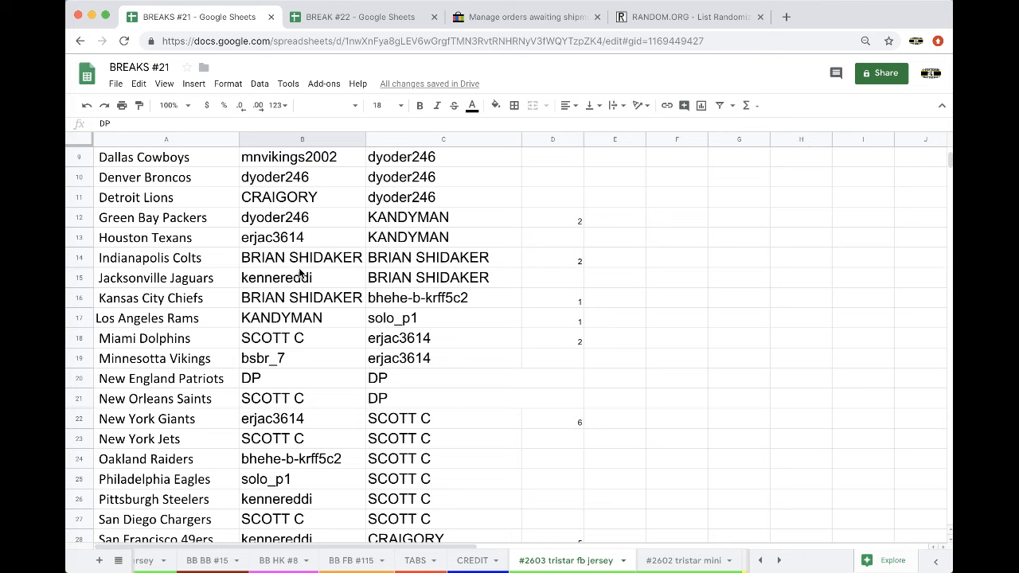
scroll("down", 3)
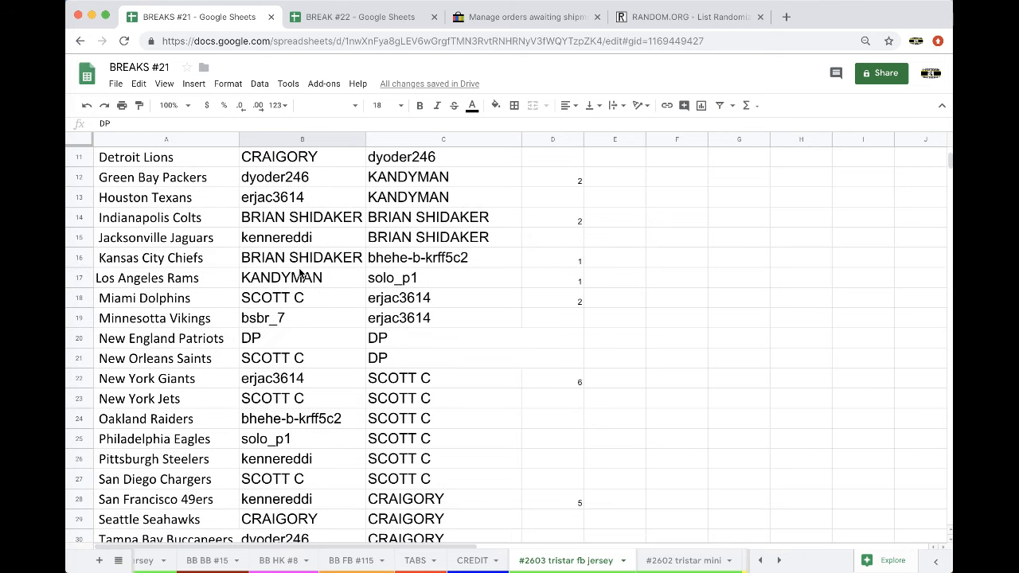
scroll("down", 3)
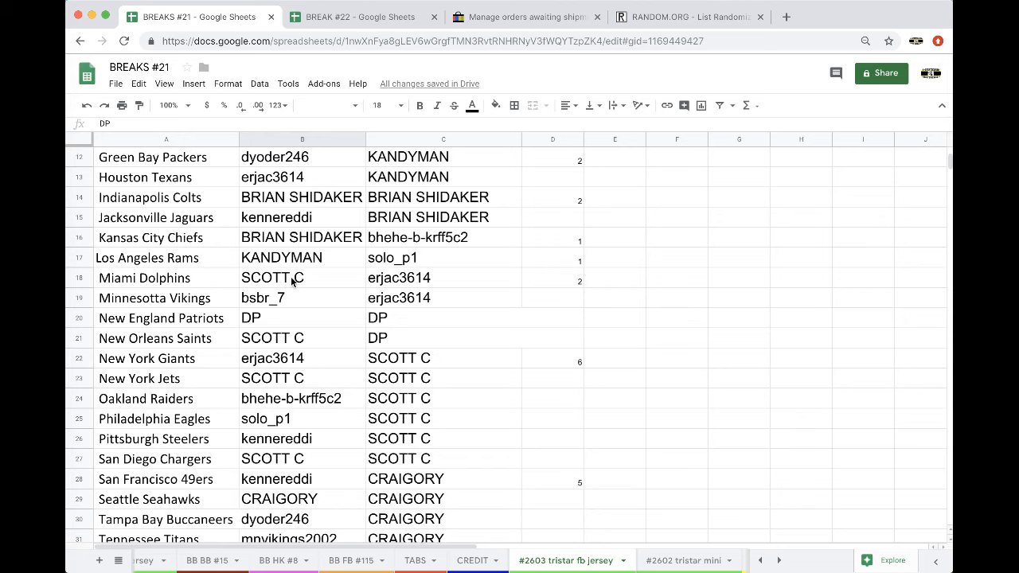
scroll("down", 3)
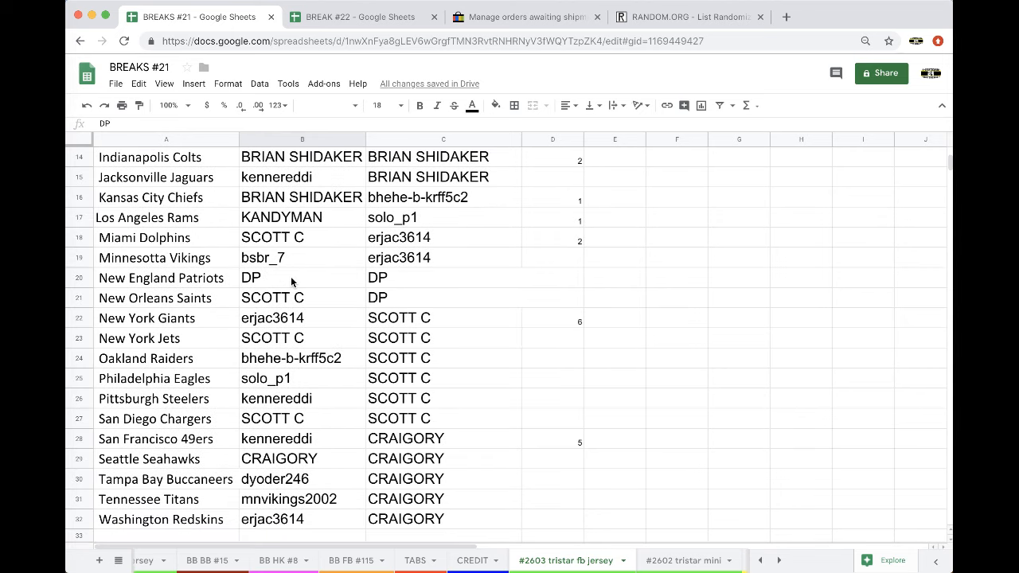
scroll("down", 3)
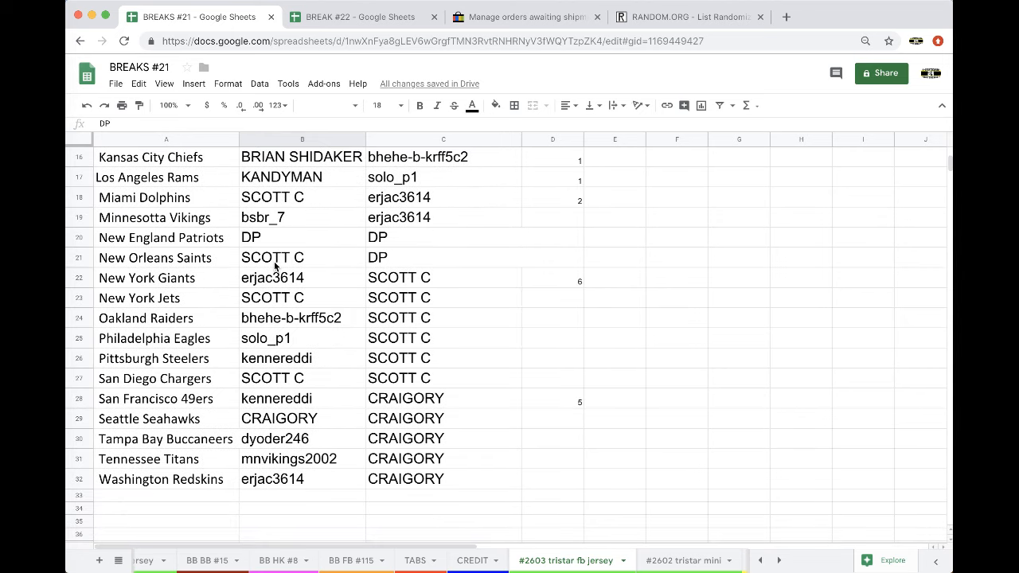
mouse_move(259, 398)
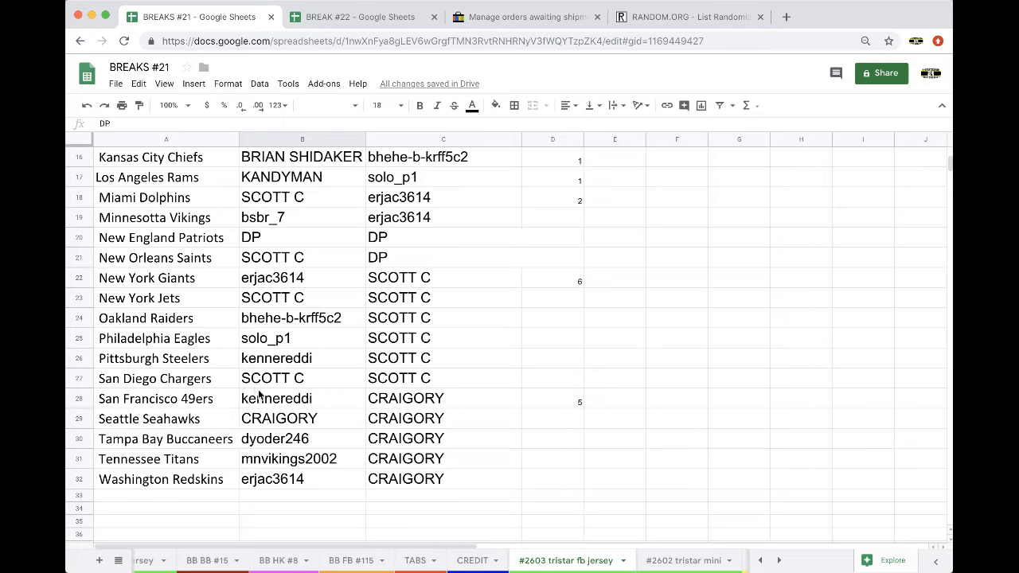
left_click(302, 419)
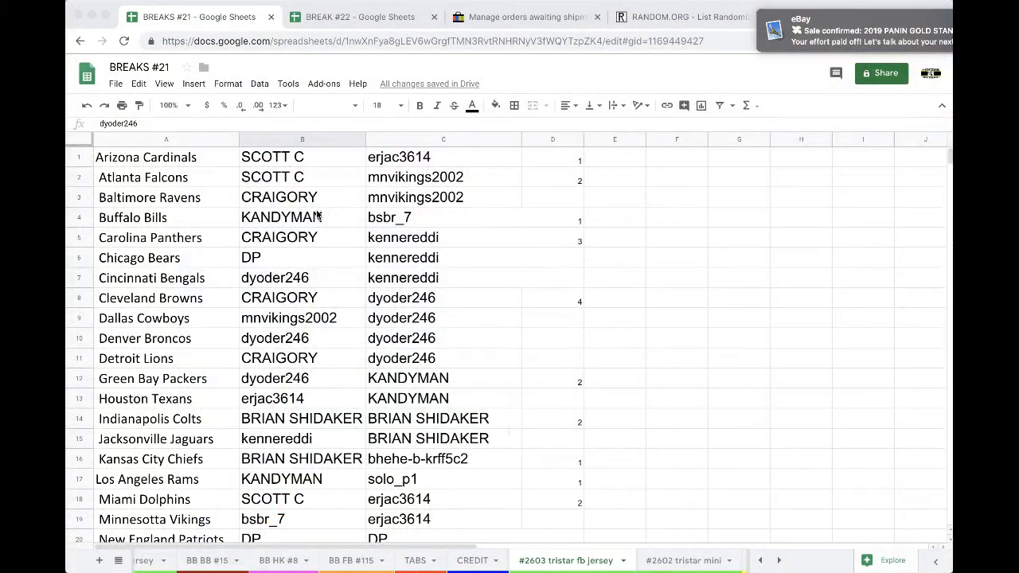
Fill CRAIGORY's Cleveland Browns cell B8 yellow, then copy the randomized names in column C.
left_click(301, 298)
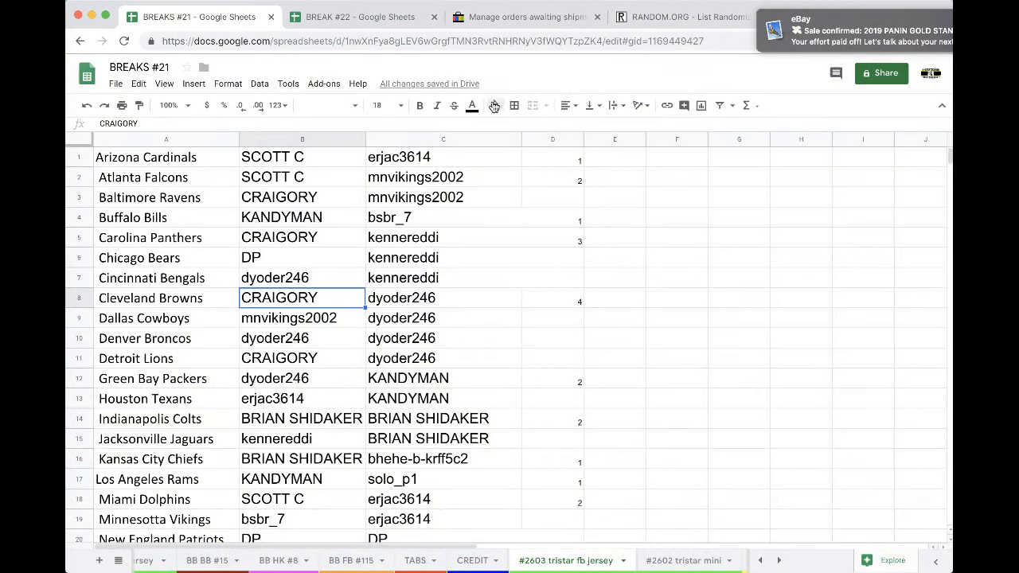
left_click(493, 105)
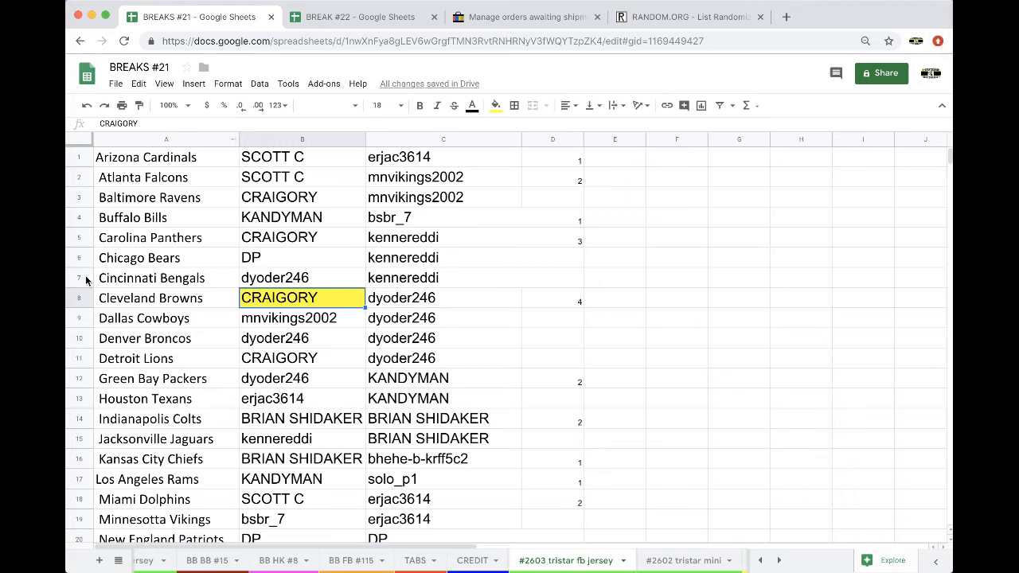
mouse_move(356, 245)
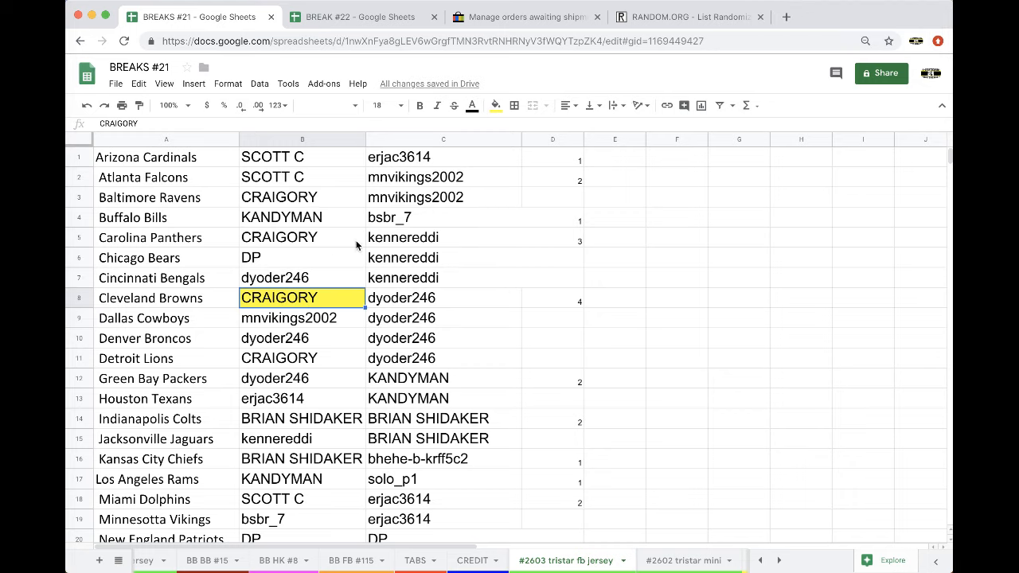
left_click(443, 138)
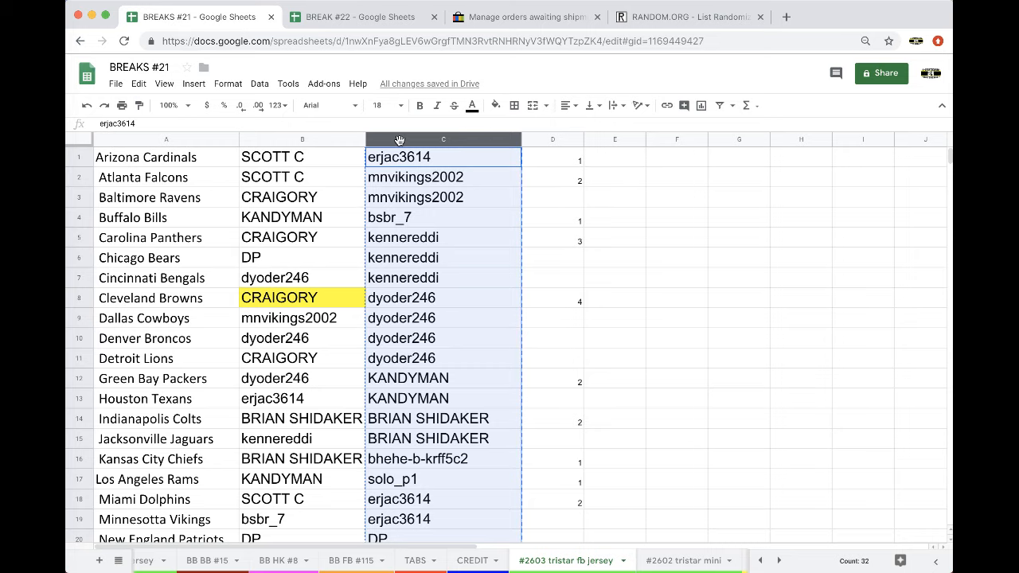
left_click(689, 17)
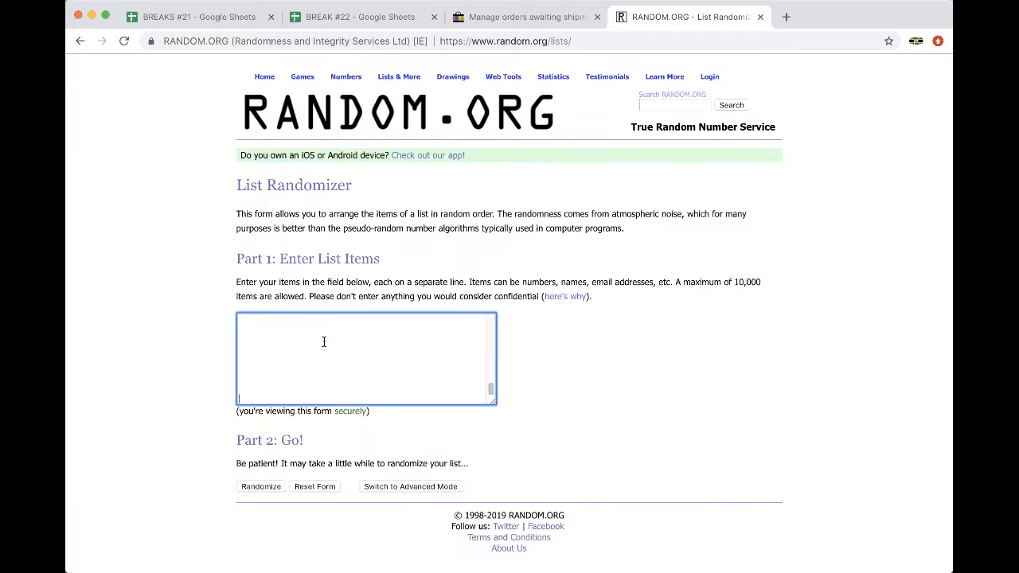
Randomize the 32 names and reshuffle four more times until DP comes out on top.
left_click(259, 487)
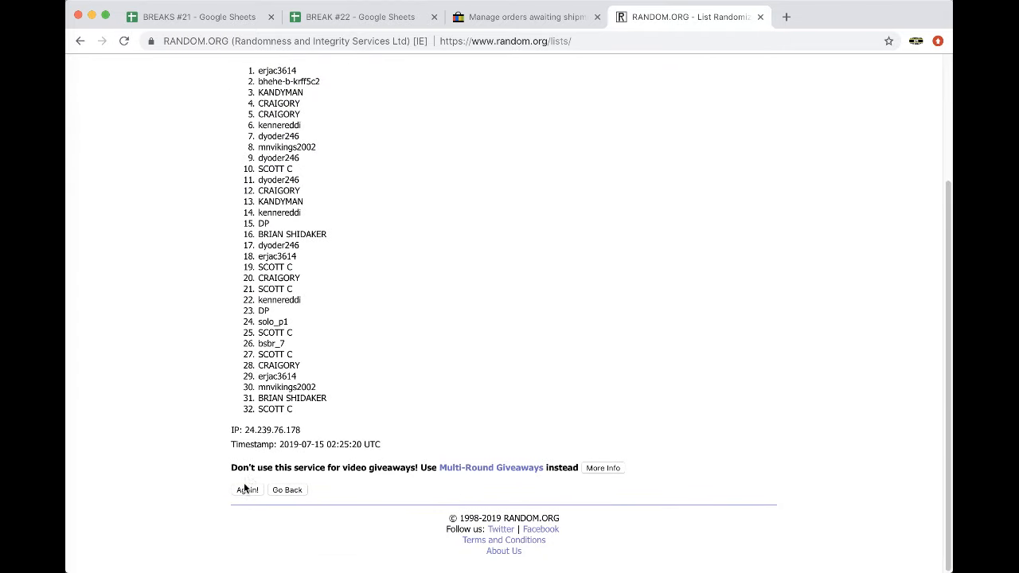
left_click(247, 490)
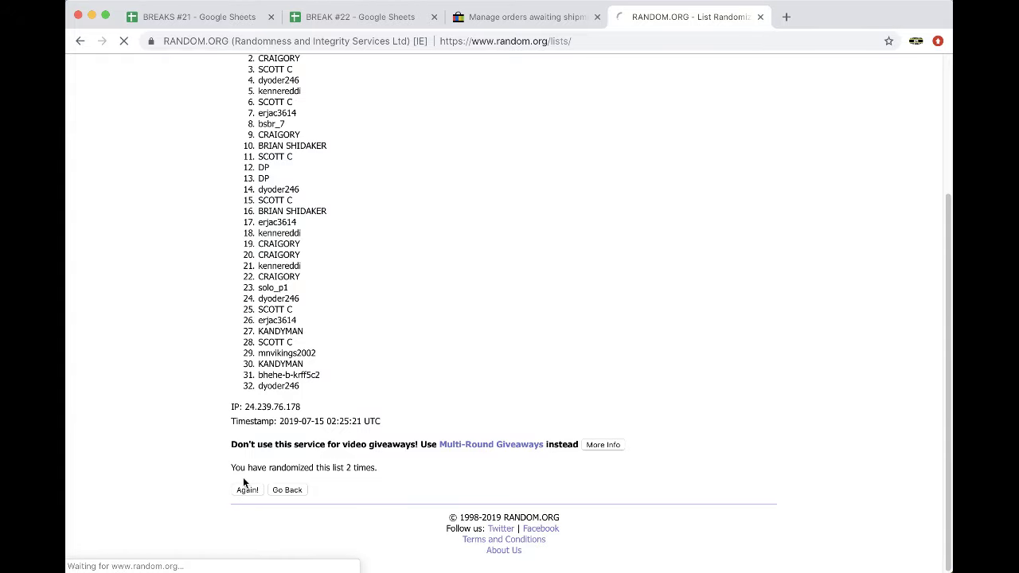
left_click(247, 490)
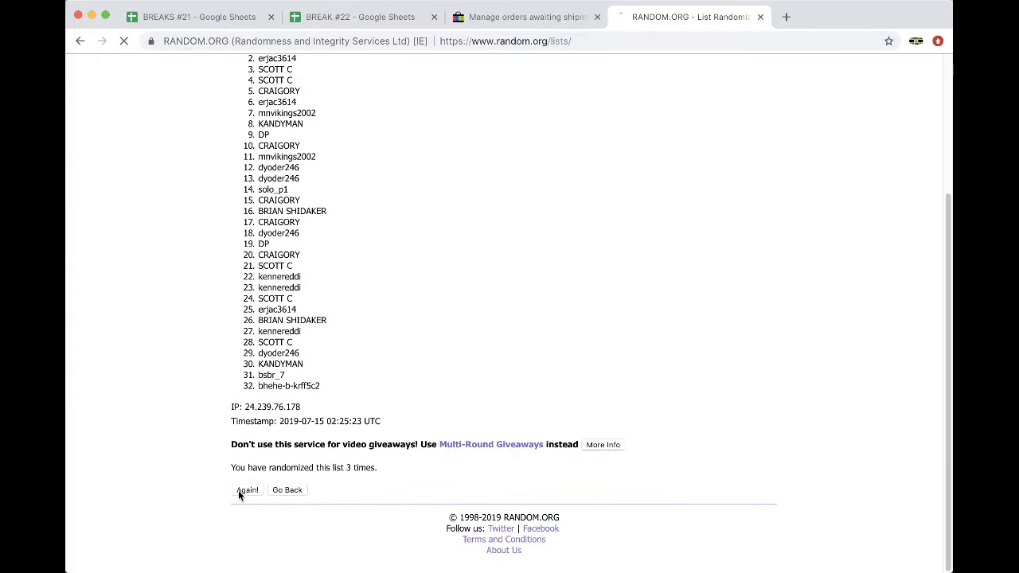
left_click(247, 490)
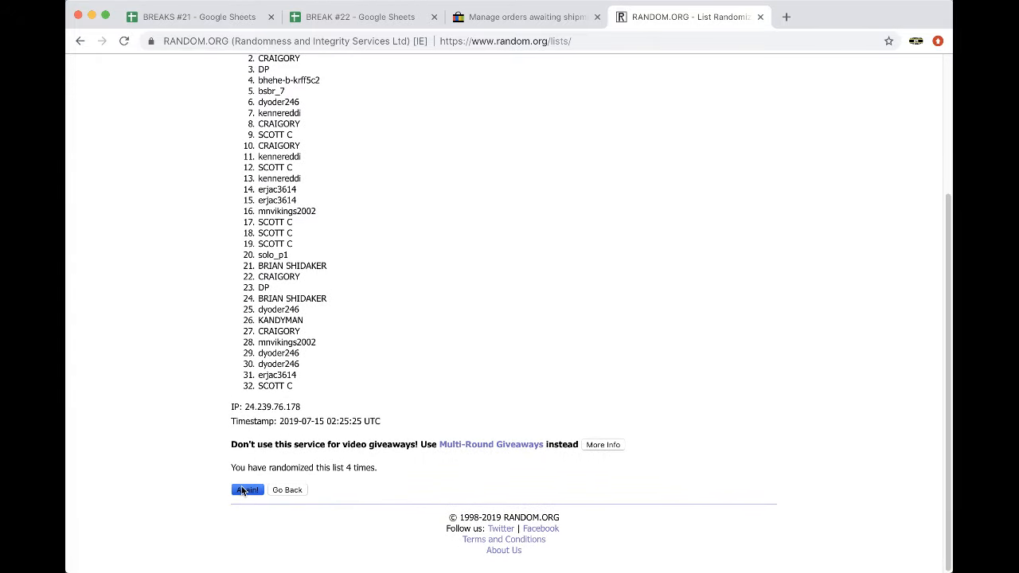
left_click(248, 490)
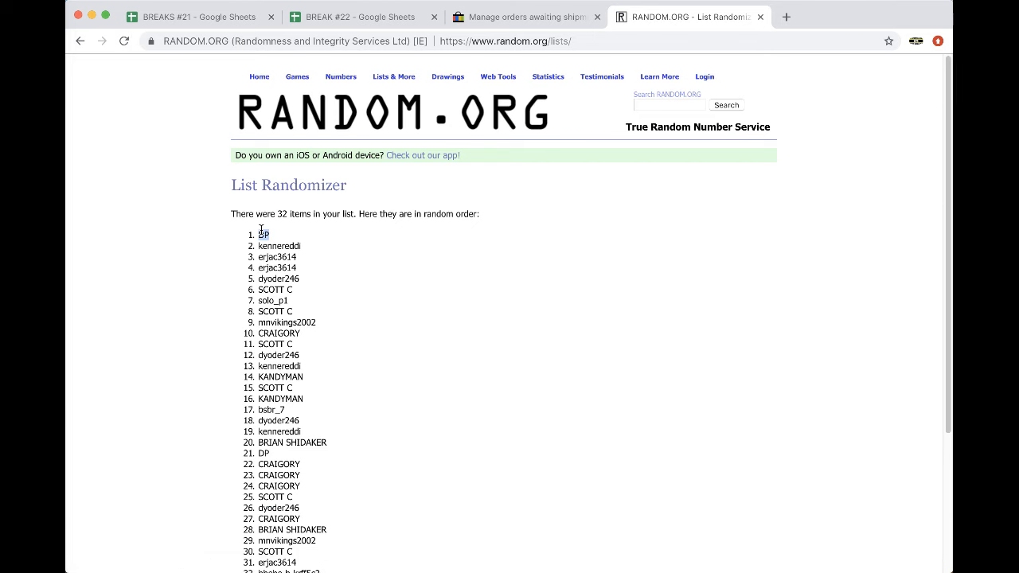
left_click(195, 18)
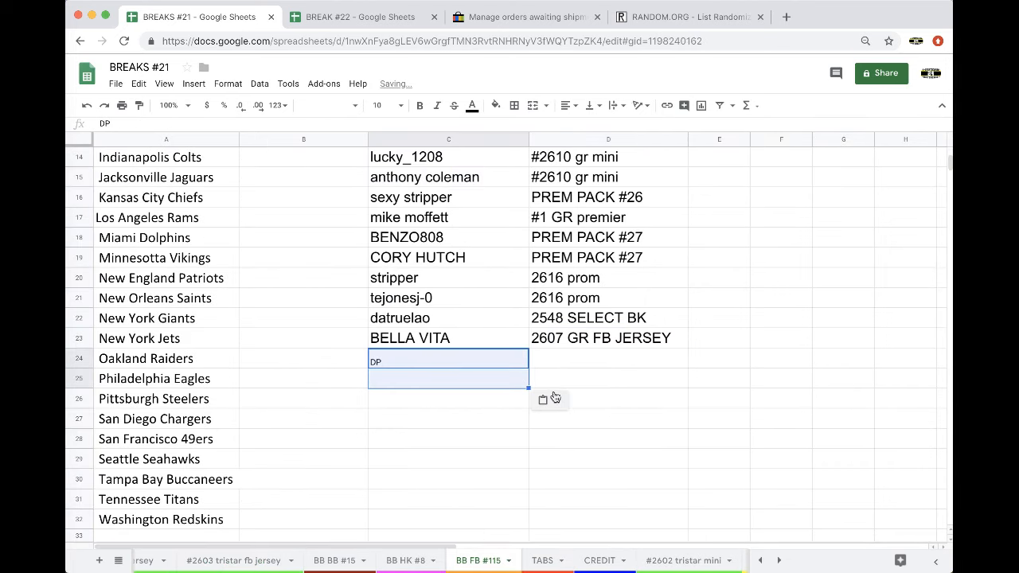
Enter '#2603 TRISTAR FB JERSEY' in D24 next to DP on the Oakland Raiders row.
left_click(608, 358)
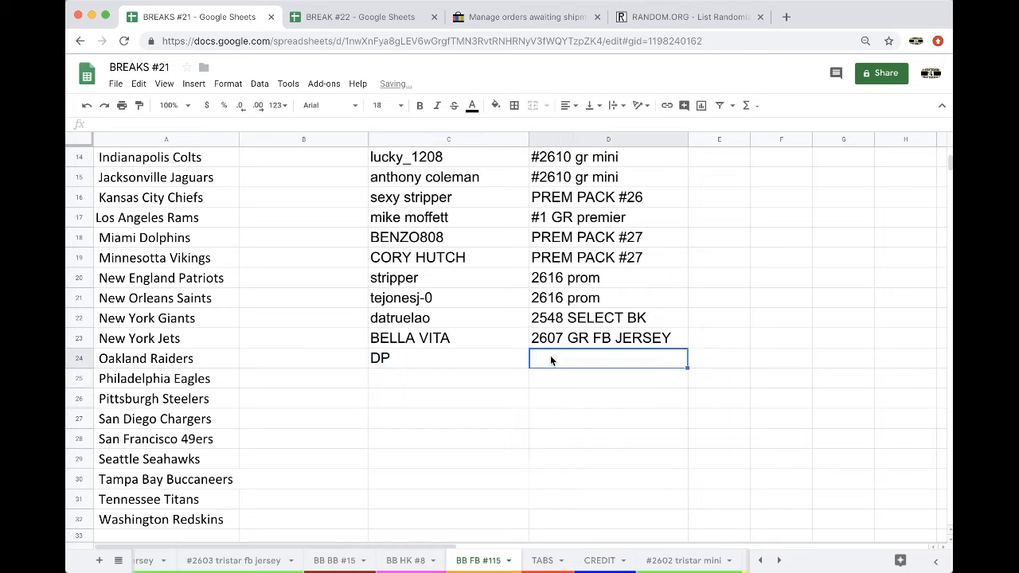
type("#2603 TRISTAR")
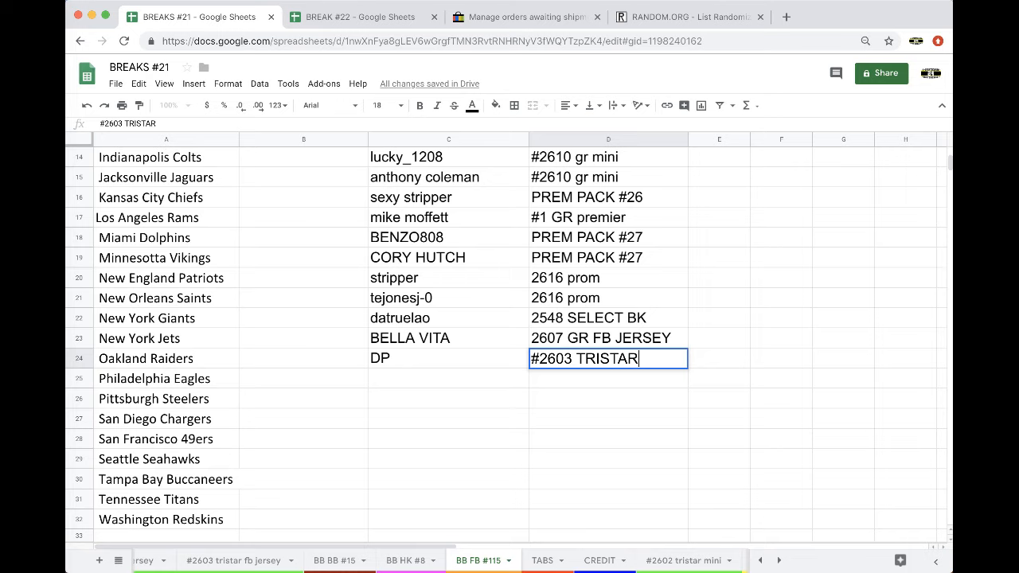
type("FB J")
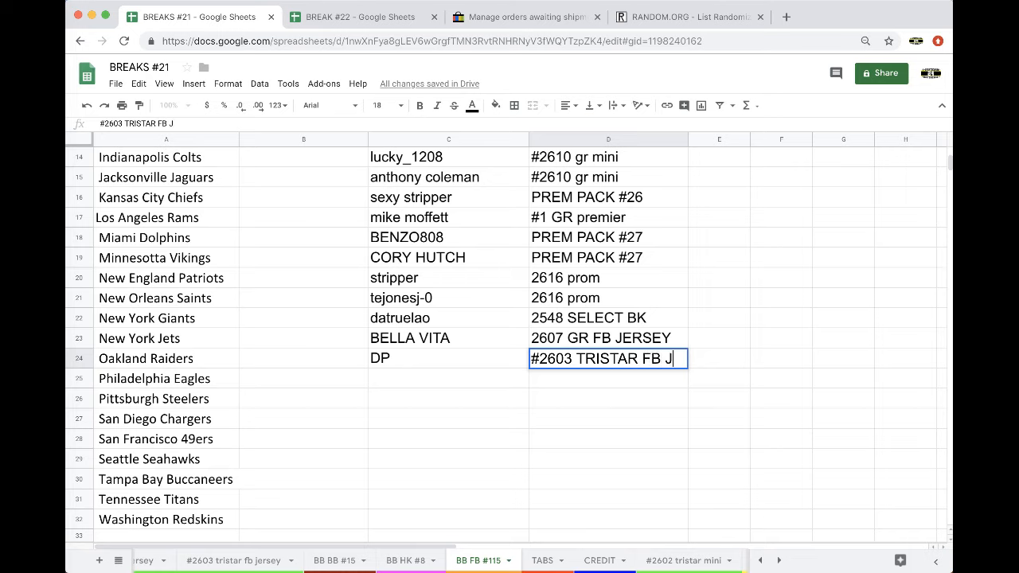
type("ERSEY")
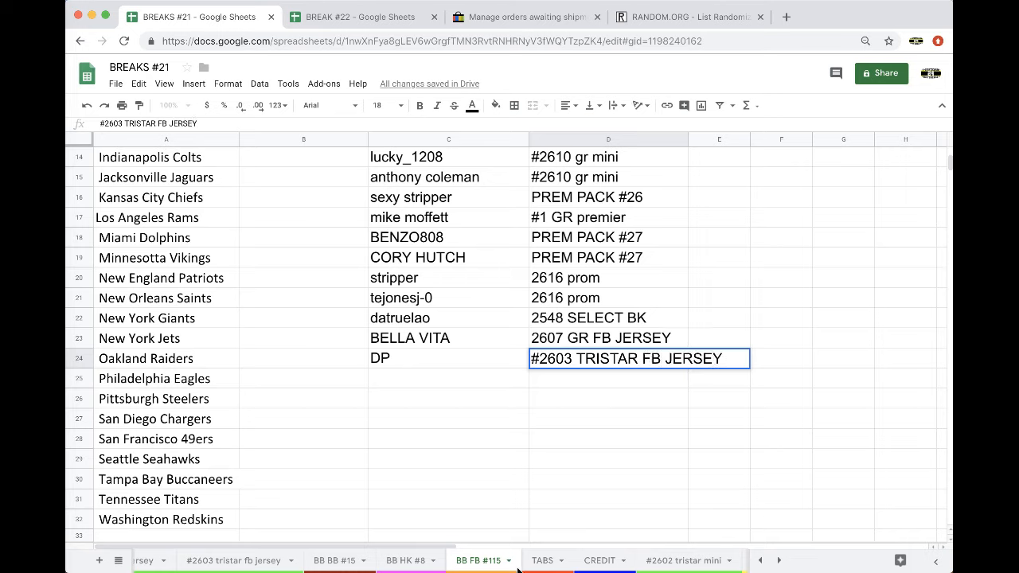